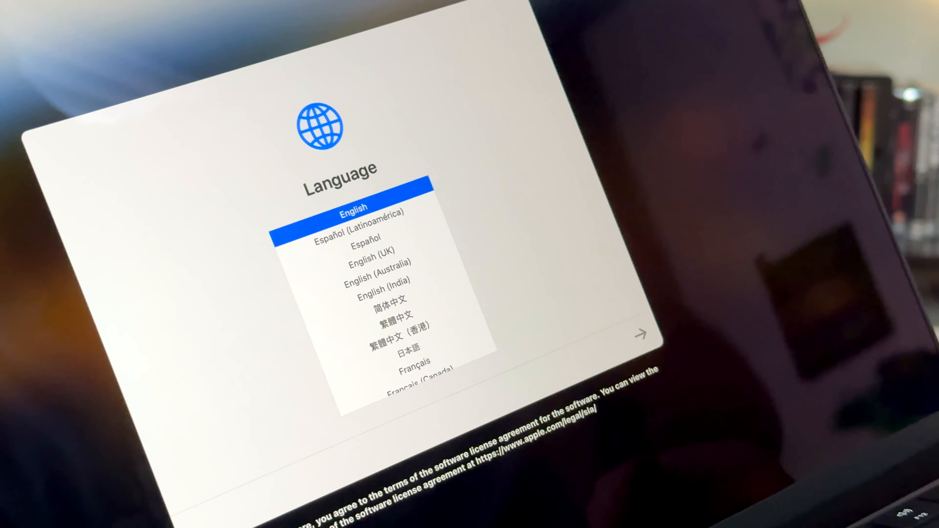
{"action": "key", "text": "escape"}
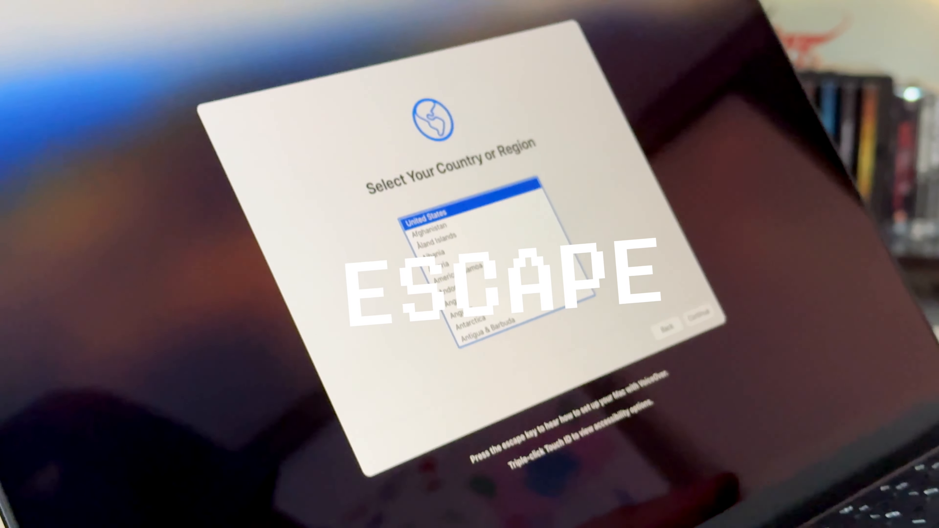